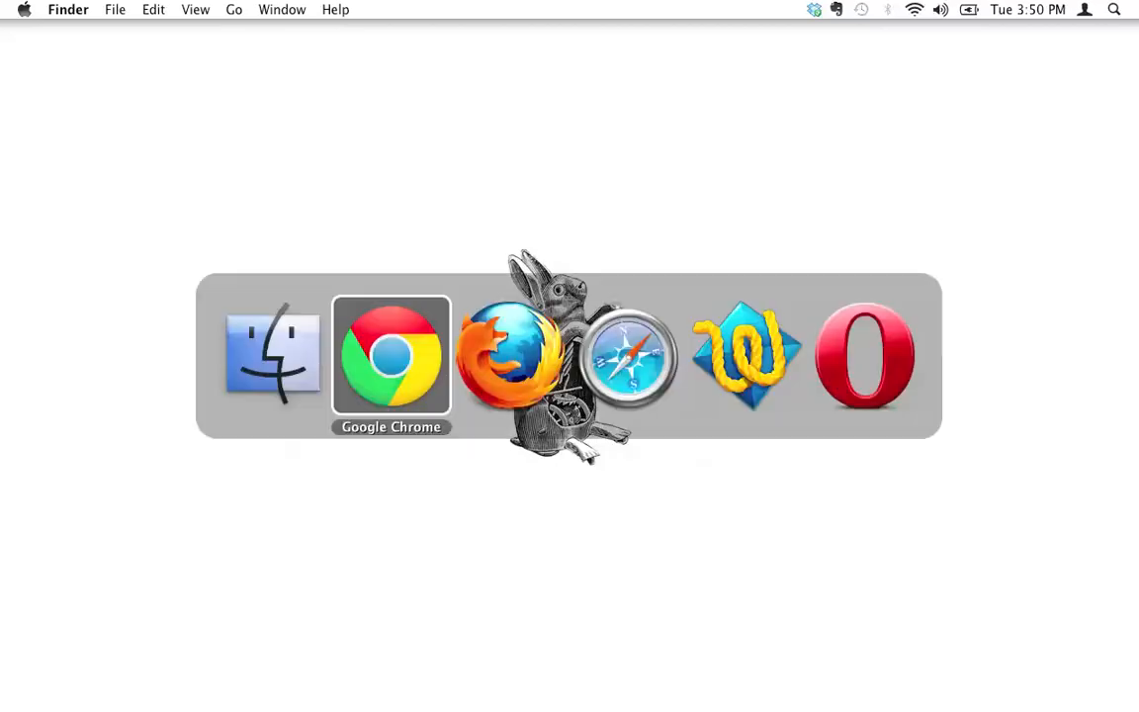
# Bring the RoboBunnyAttack 'coming soon' page forward and request its HTML source via View > Developer
pyautogui.click(391, 356)
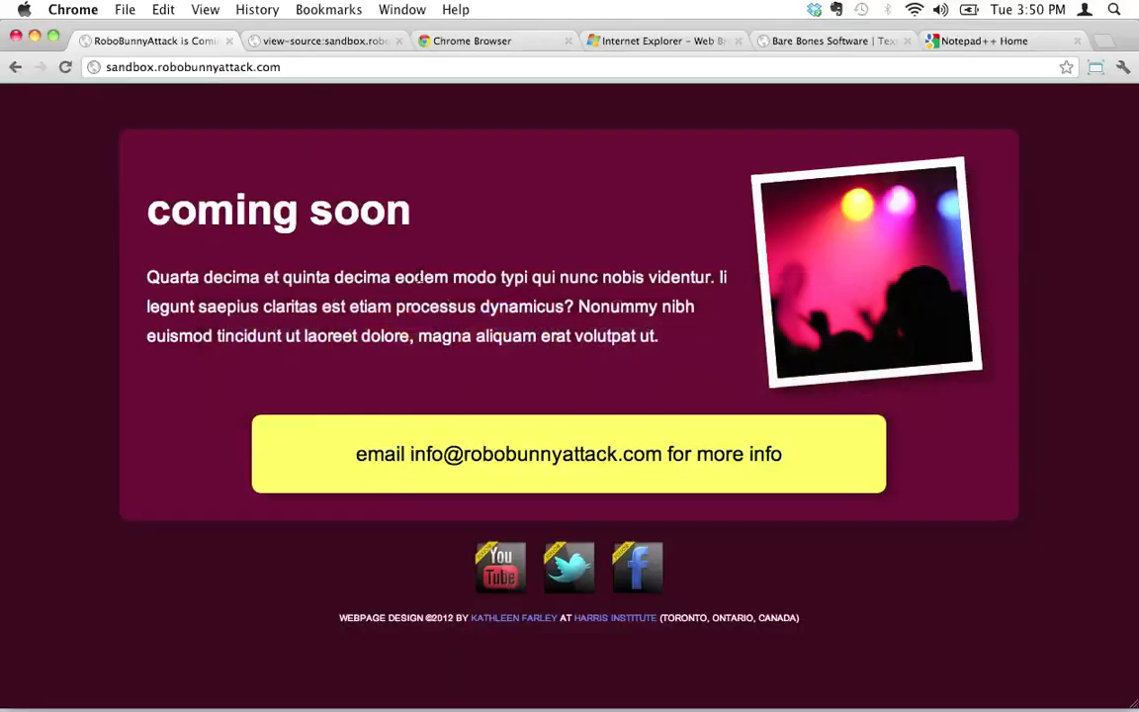
pyautogui.moveTo(454, 241)
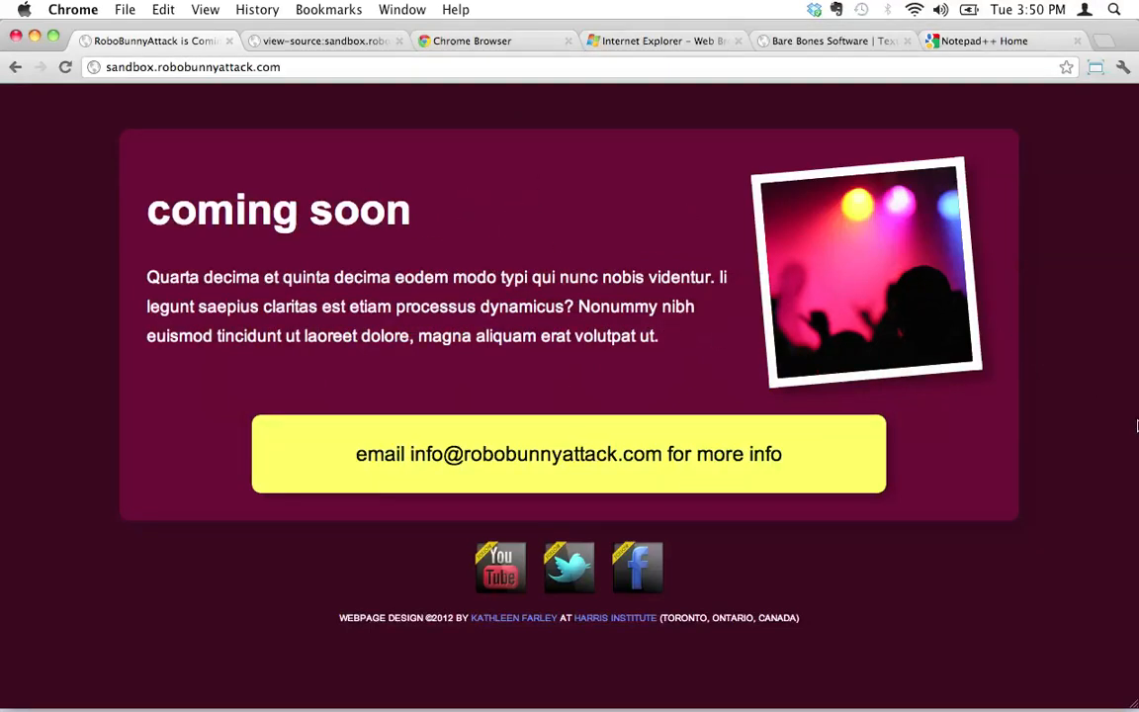
pyautogui.moveTo(318, 364)
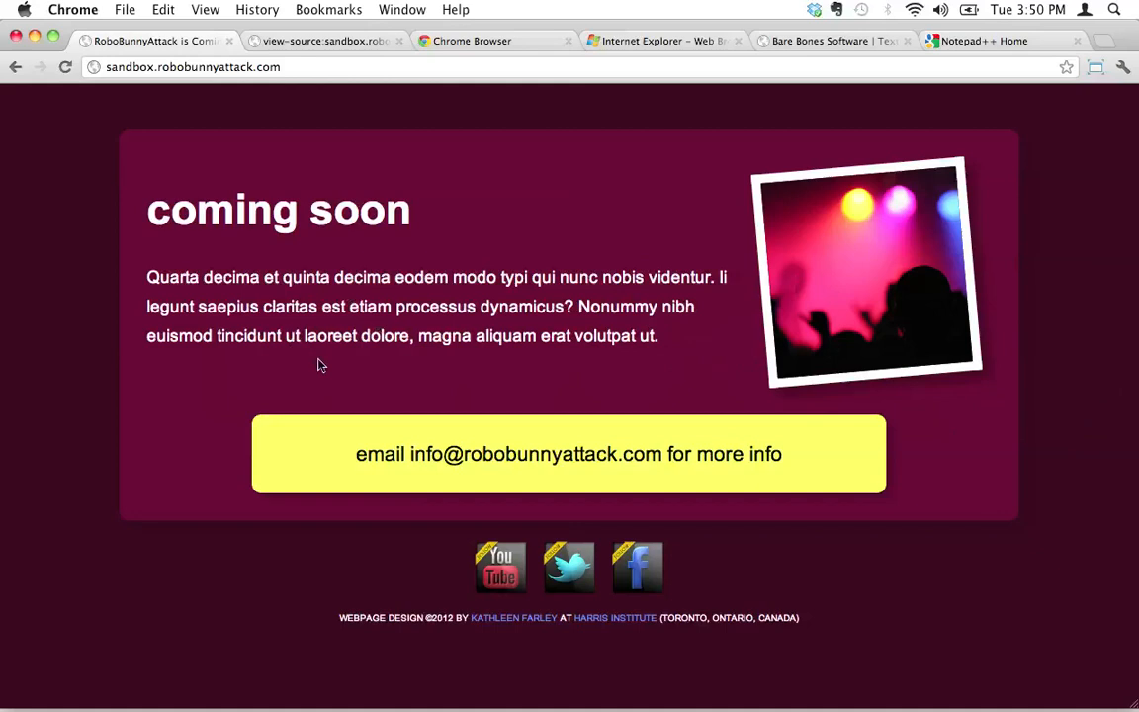
pyautogui.click(206, 8)
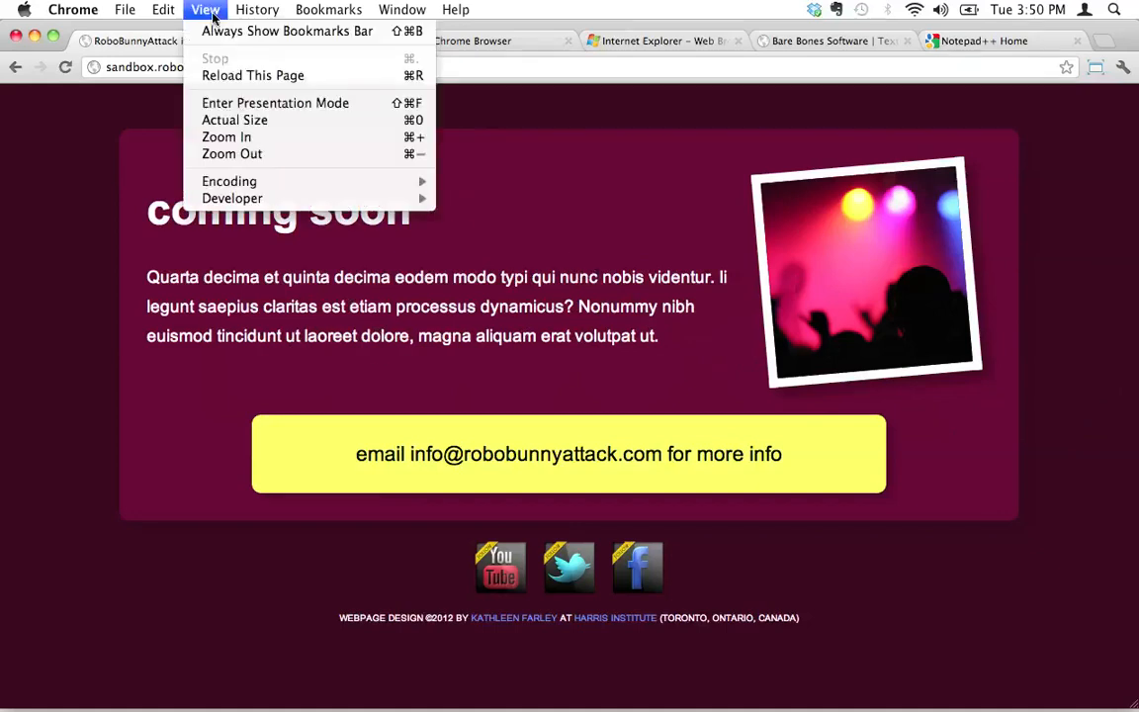
pyautogui.moveTo(233, 198)
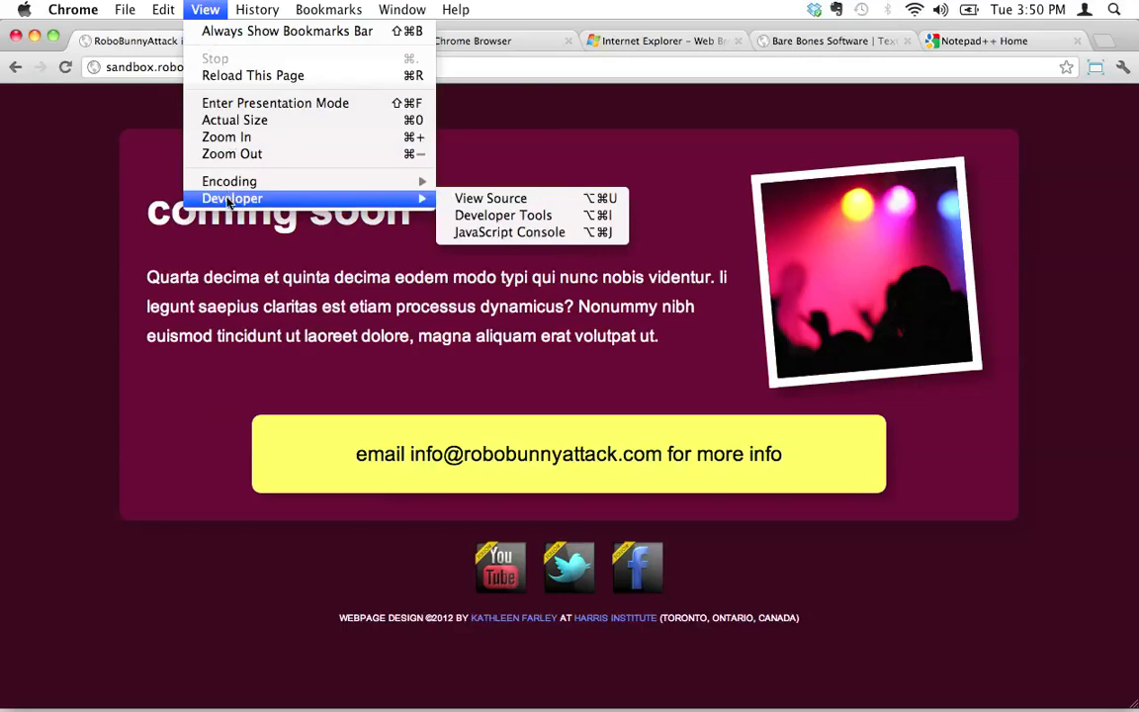
pyautogui.click(490, 198)
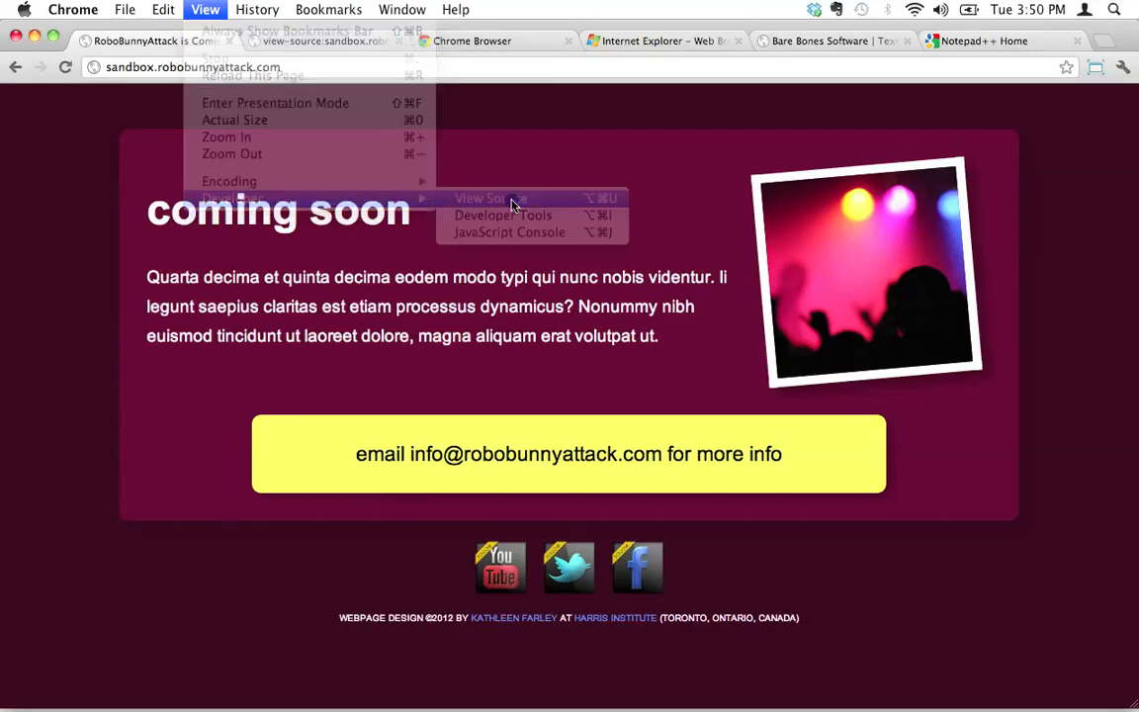
# Show the page's HTML source, with head, body and footer markup, in a new Chrome tab
pyautogui.click(490, 198)
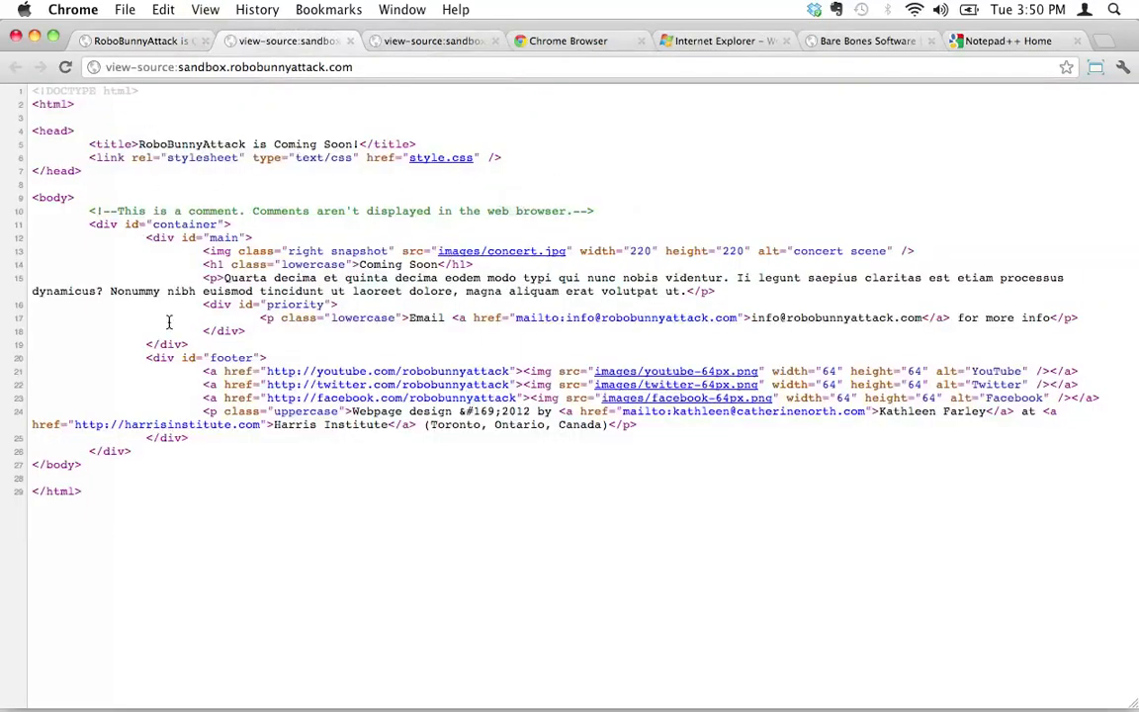
pyautogui.moveTo(255, 561)
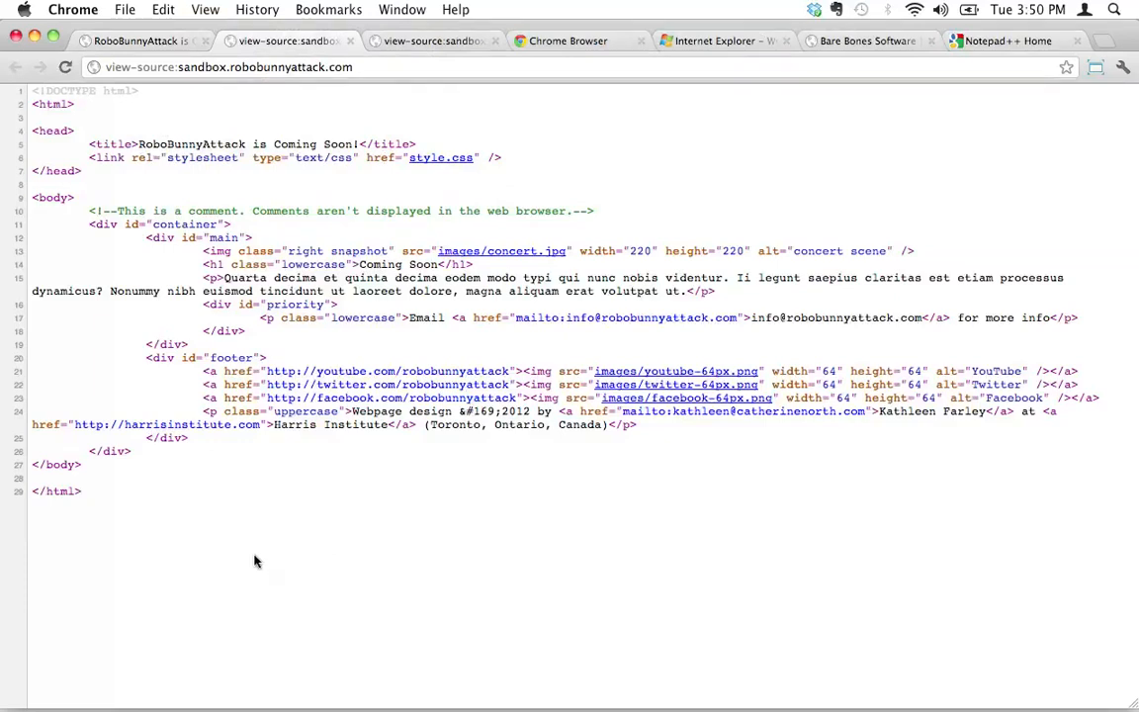
pyautogui.moveTo(178, 536)
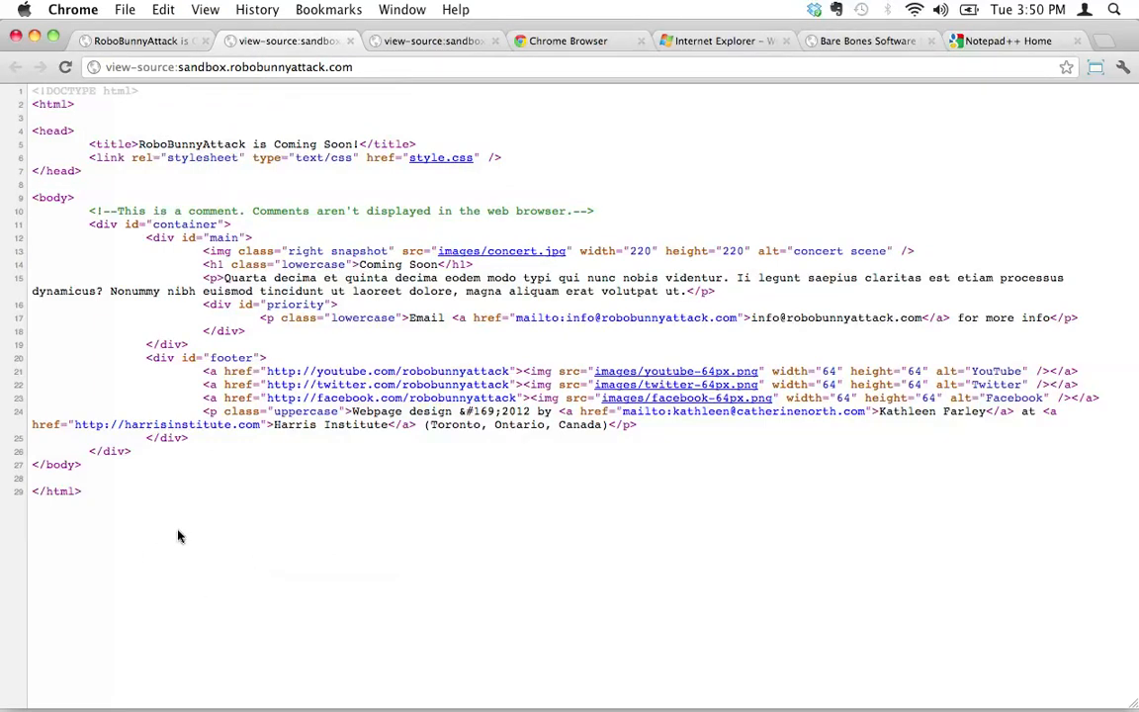
pyautogui.moveTo(142, 506)
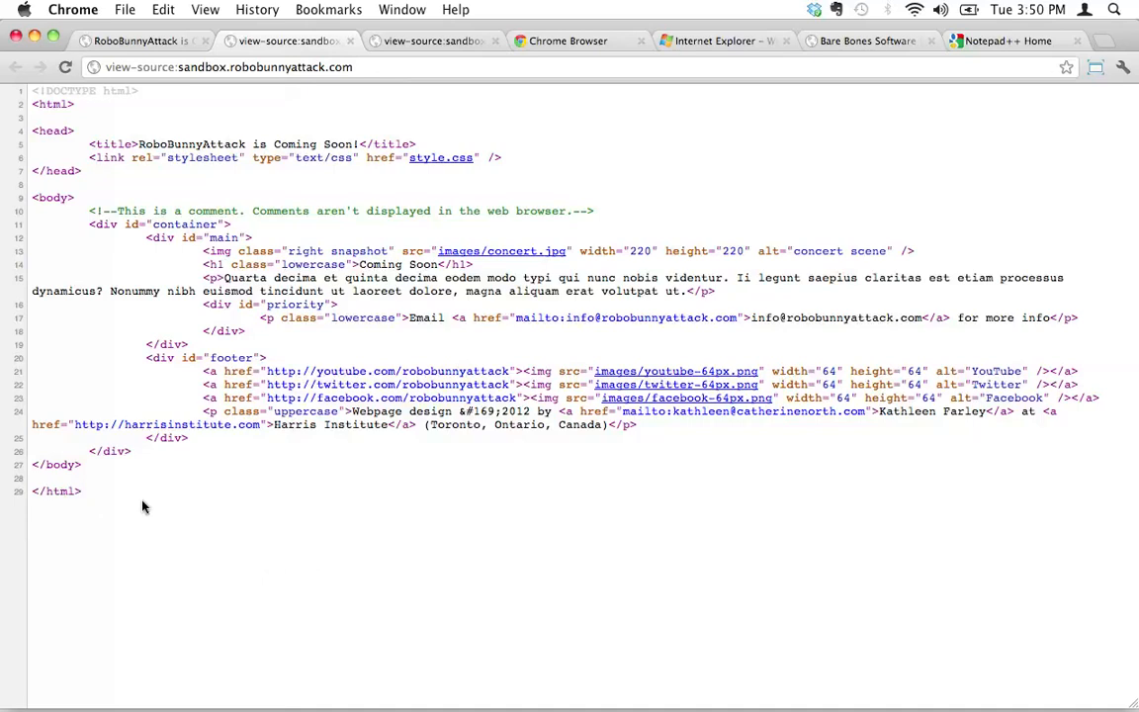
pyautogui.moveTo(233, 546)
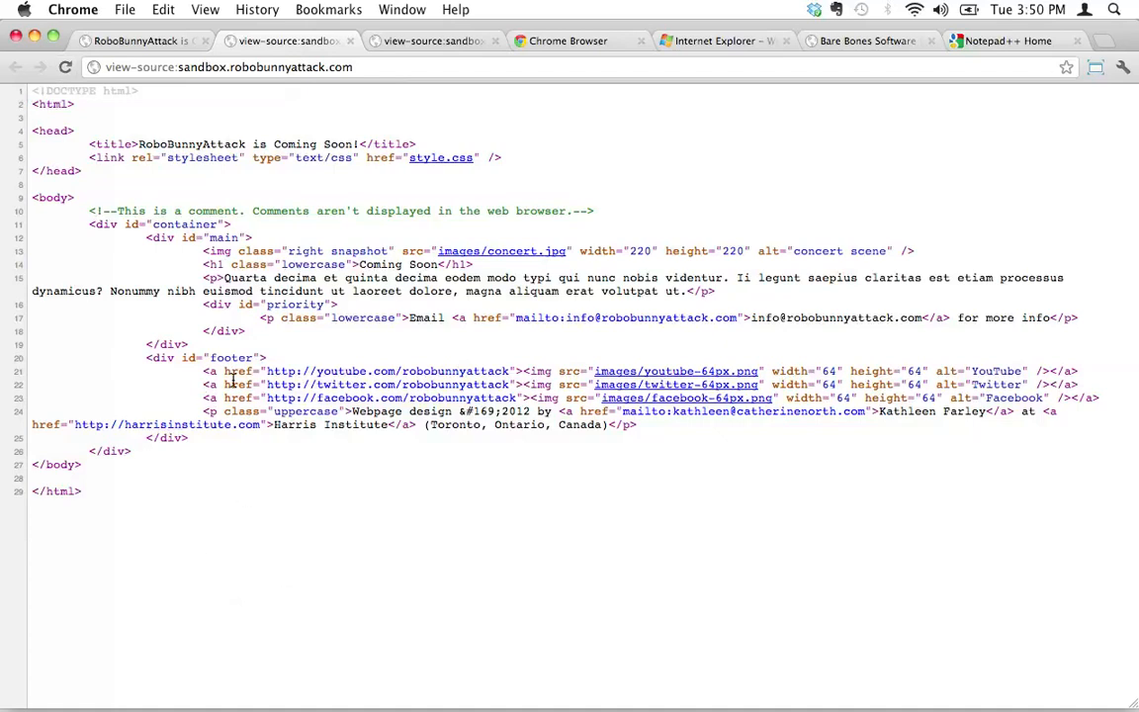
pyautogui.moveTo(212, 514)
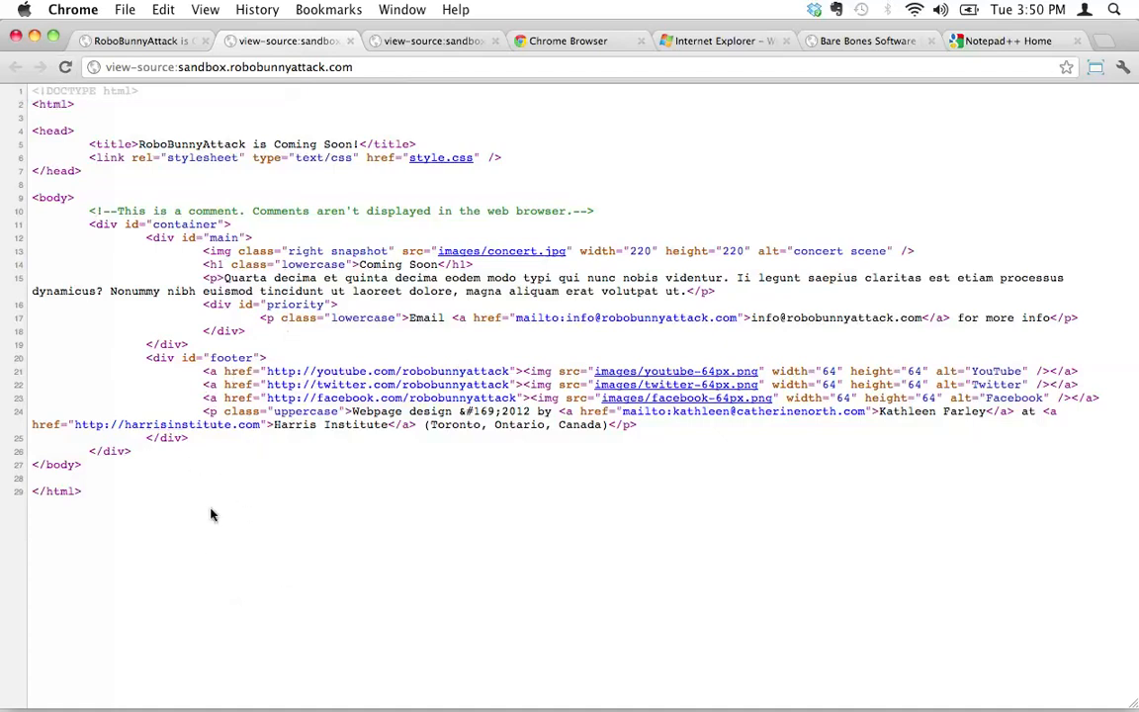
pyautogui.moveTo(221, 512)
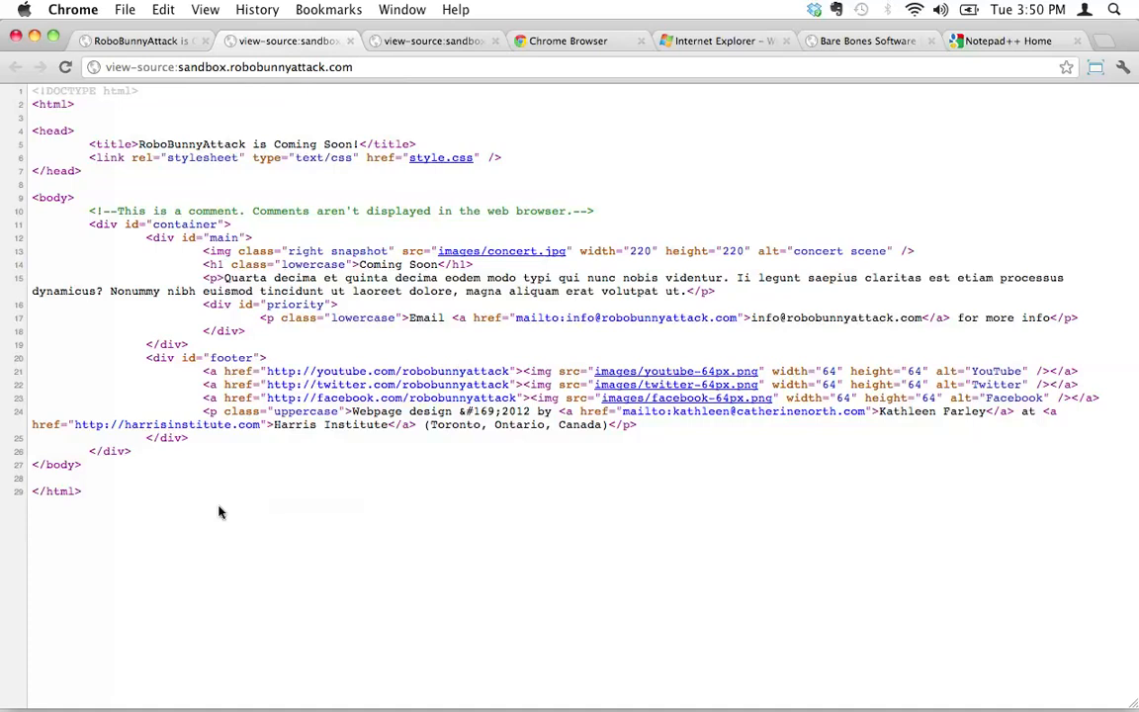
pyautogui.moveTo(408, 372)
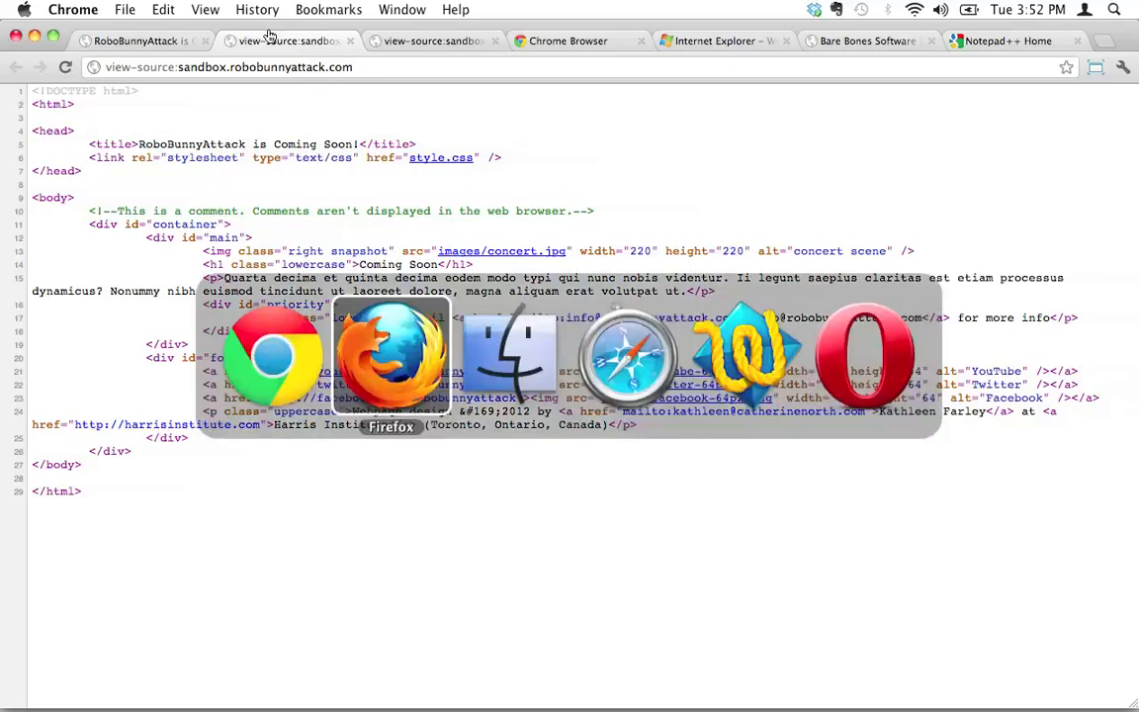
# Return to Chrome and show Microsoft's Internet Explorer 9 home page tab
pyautogui.click(862, 356)
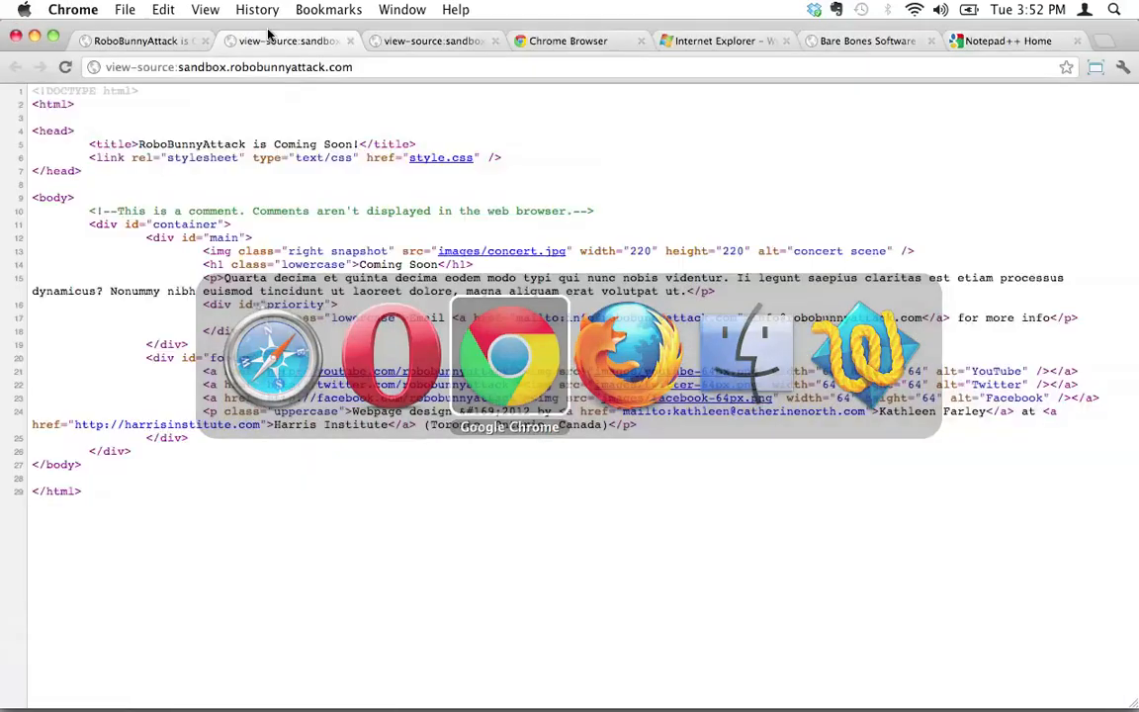
pyautogui.click(714, 39)
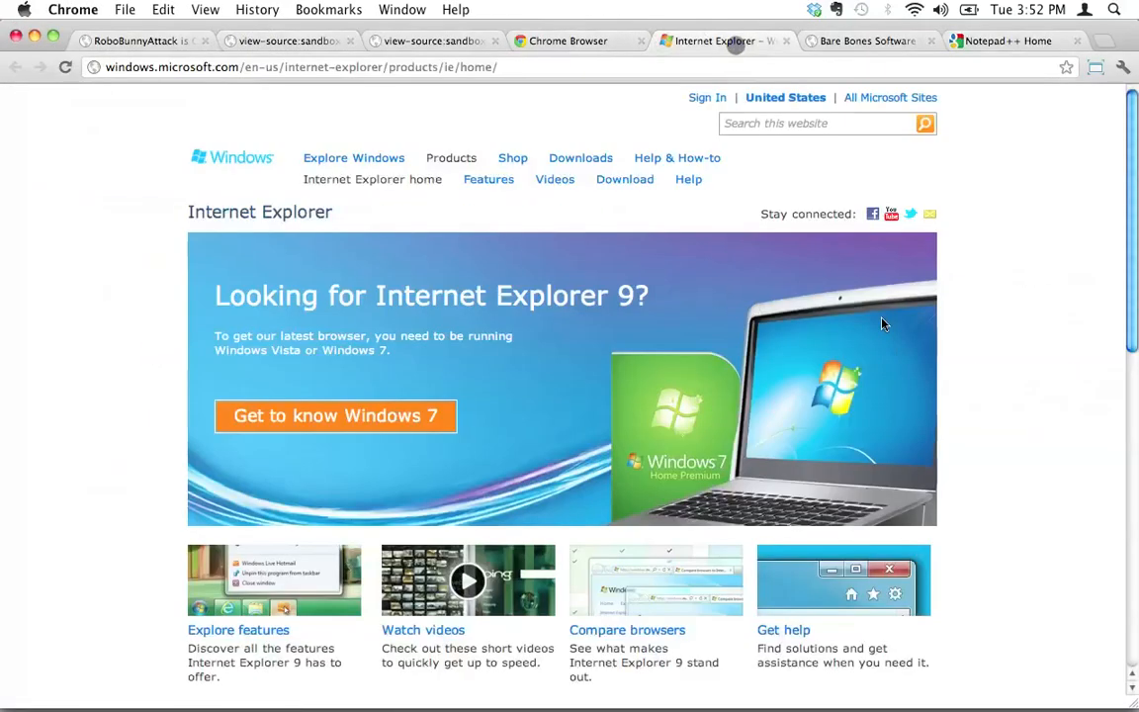
pyautogui.moveTo(1012, 388)
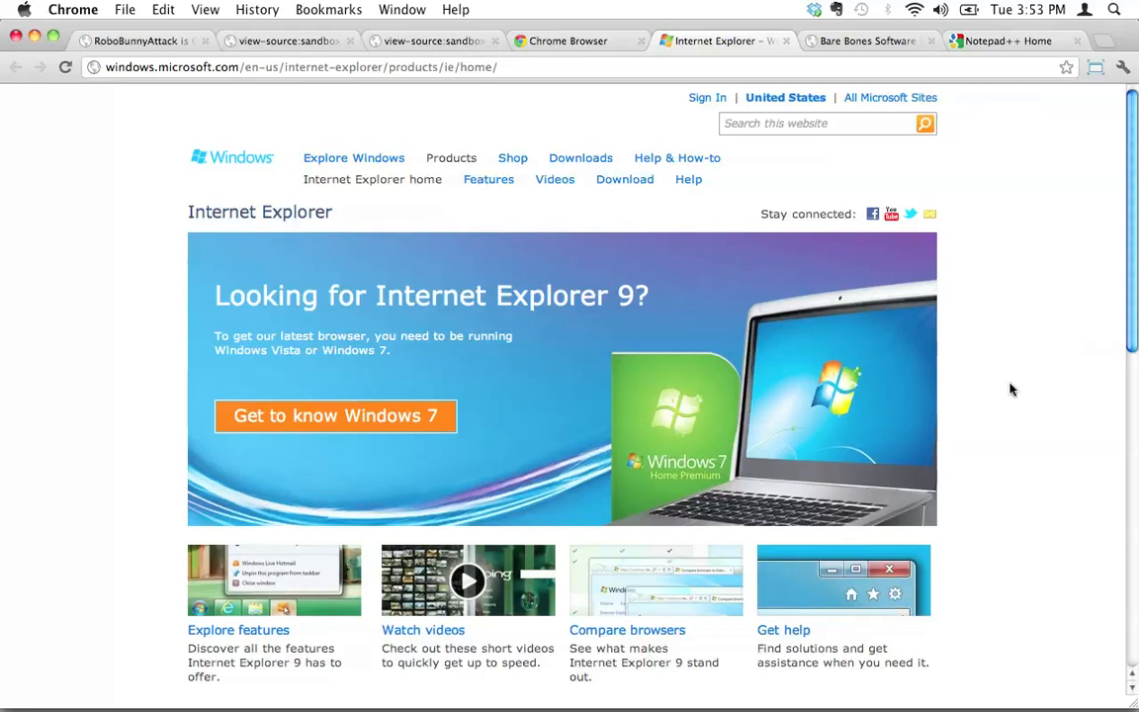
pyautogui.click(71, 7)
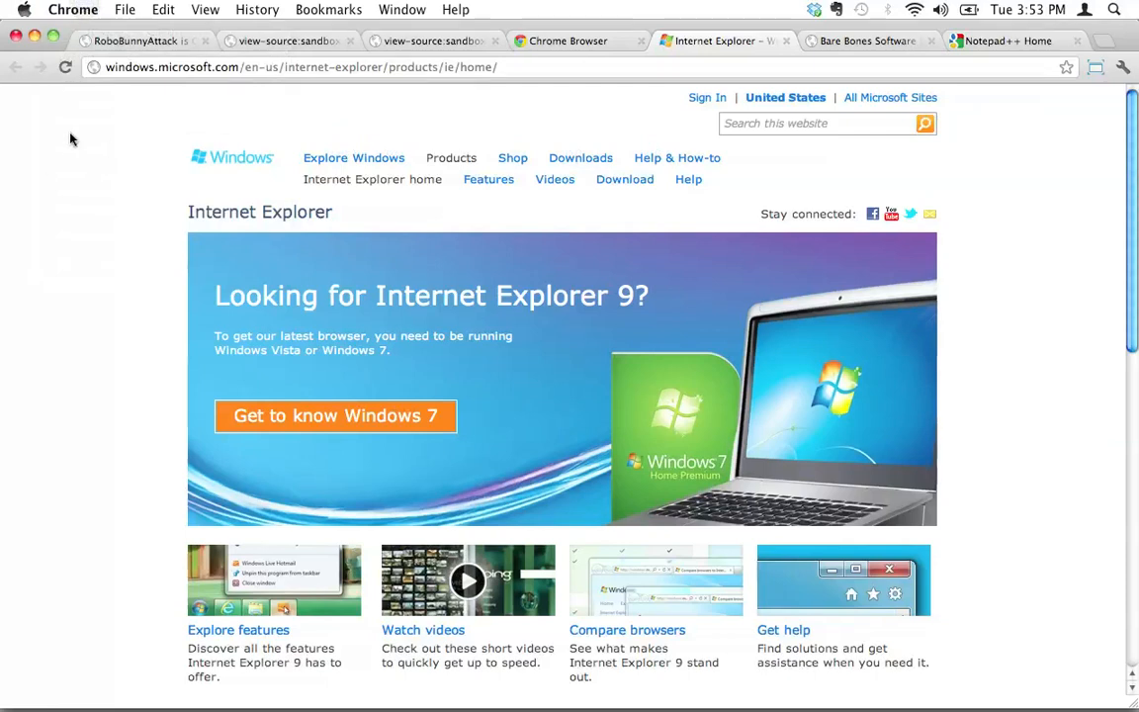
pyautogui.moveTo(57, 335)
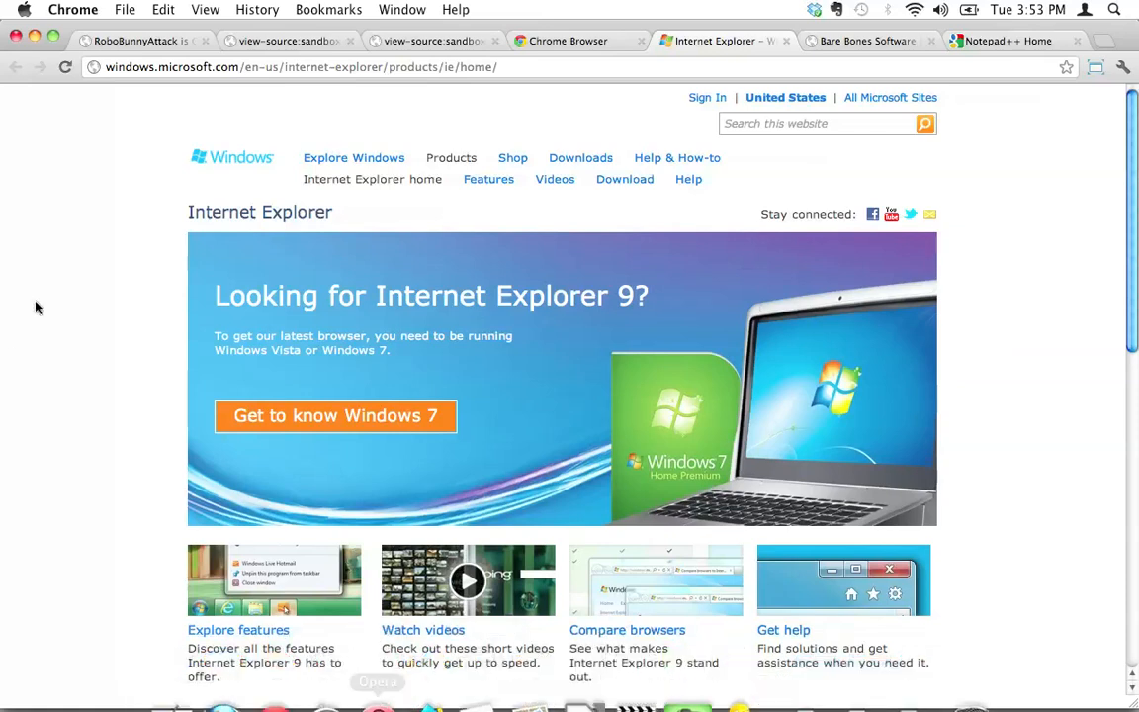
pyautogui.moveTo(99, 374)
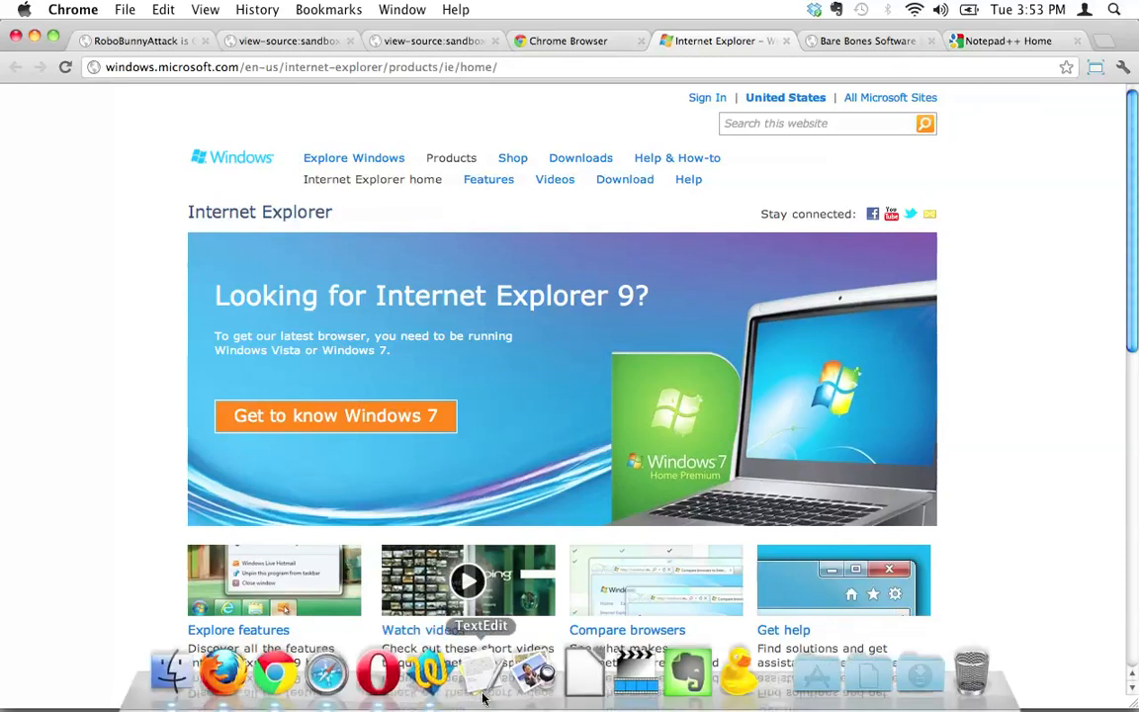
pyautogui.moveTo(71, 261)
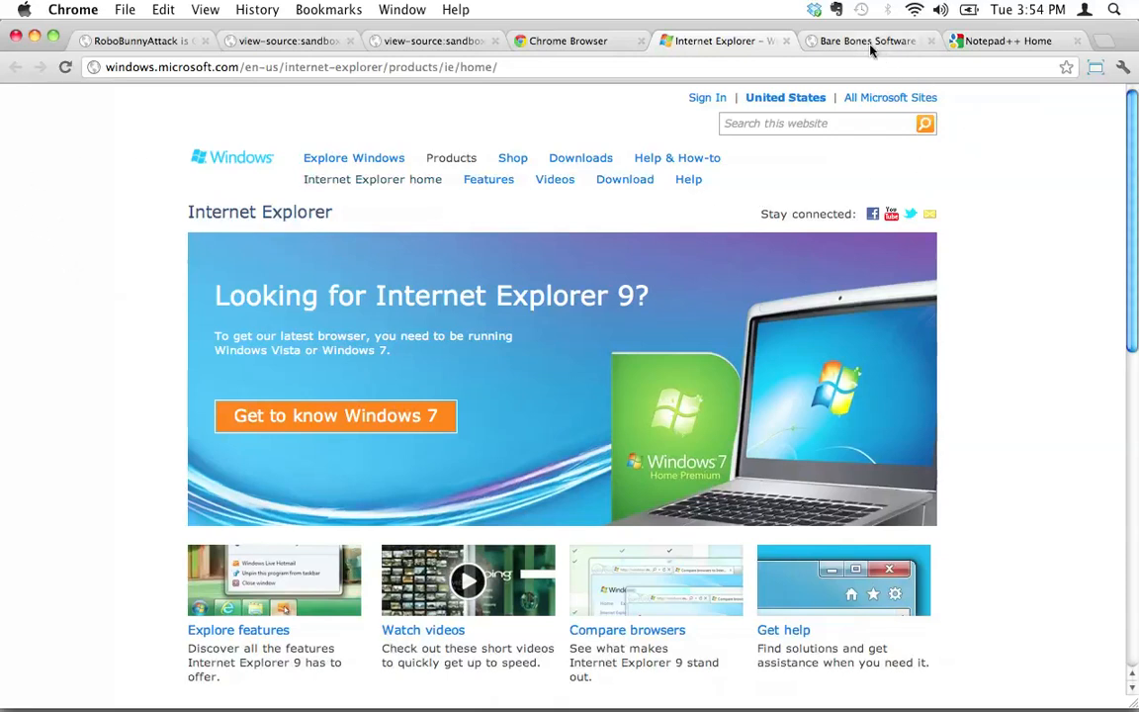
# Show the Bare Bones Software tab with the TextWrangler product page
pyautogui.click(866, 40)
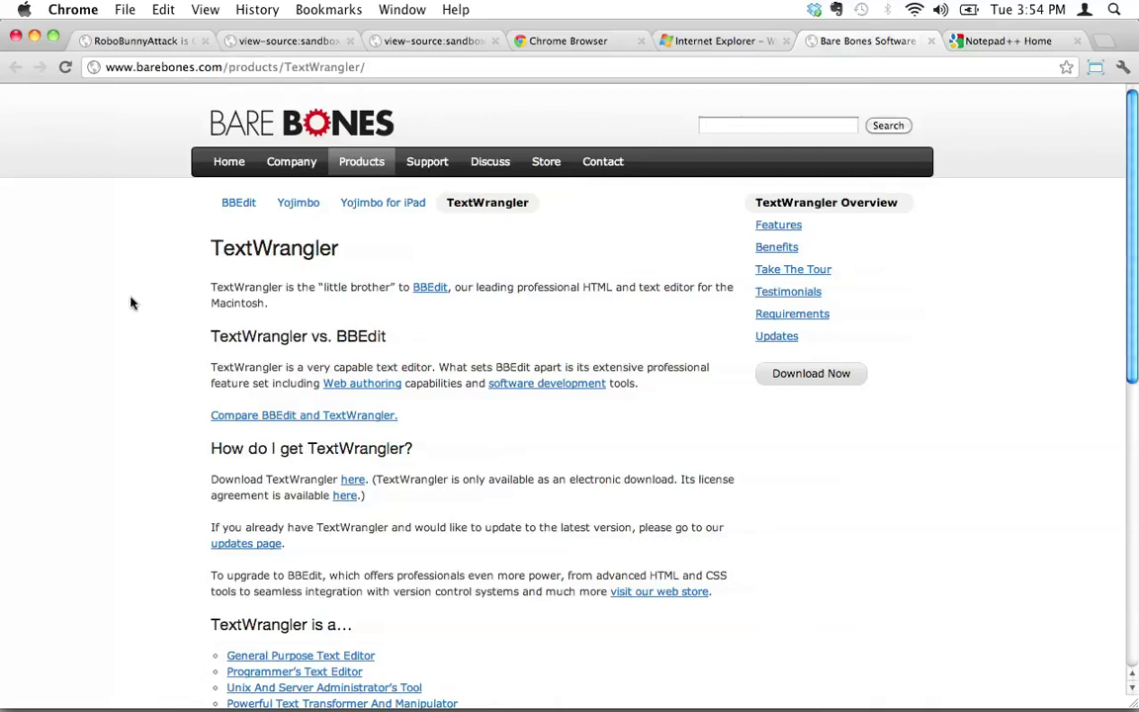
pyautogui.moveTo(126, 285)
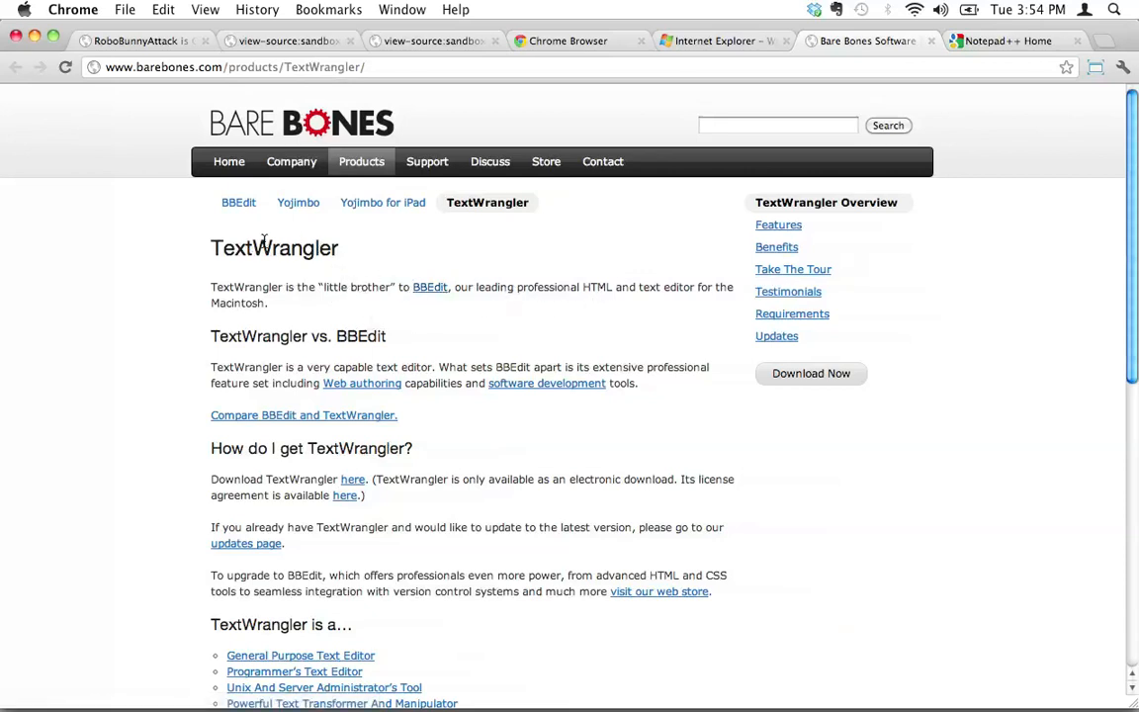
pyautogui.moveTo(292, 261)
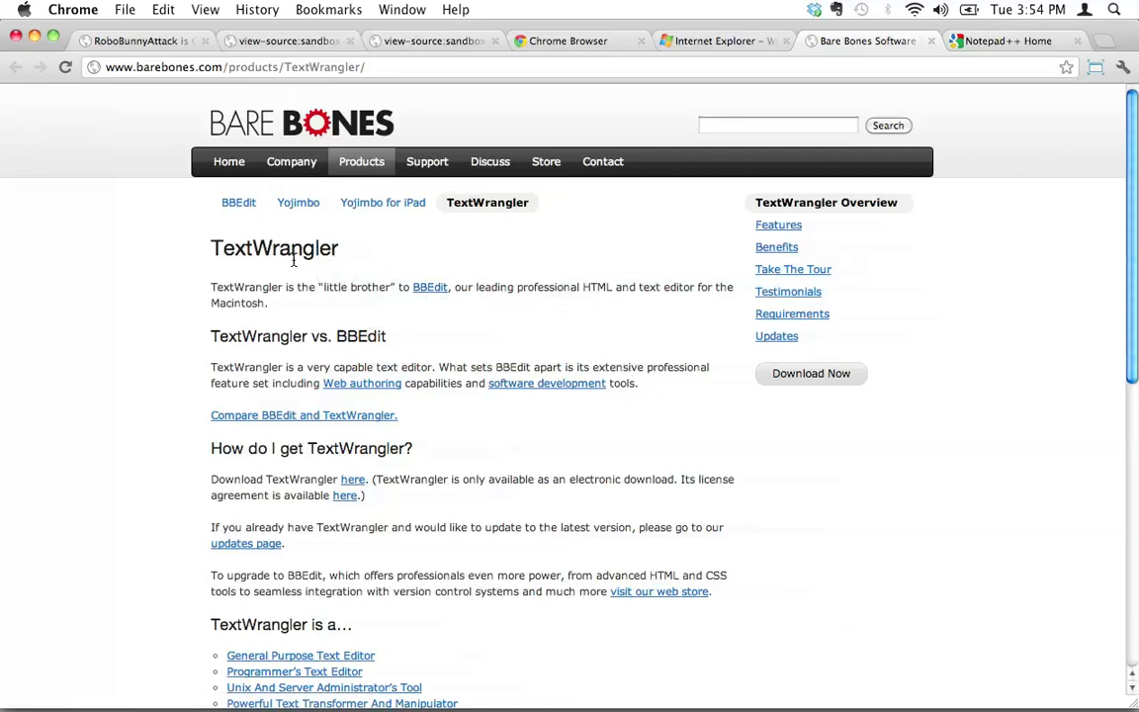
pyautogui.moveTo(419, 275)
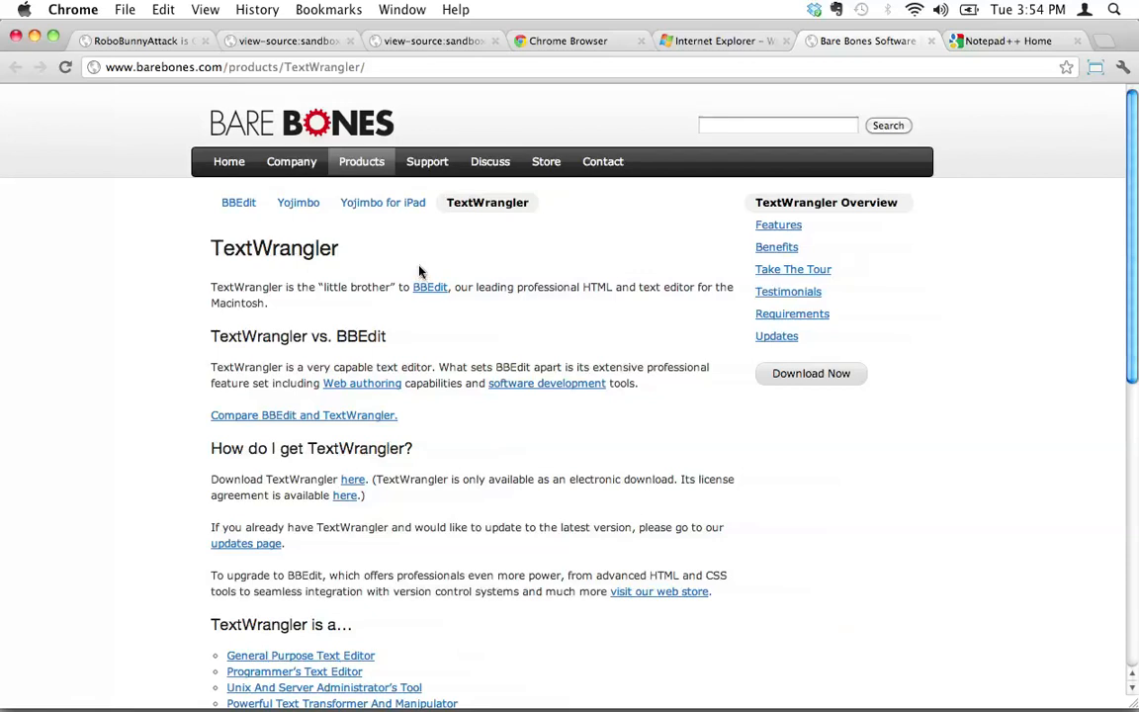
pyautogui.moveTo(689, 364)
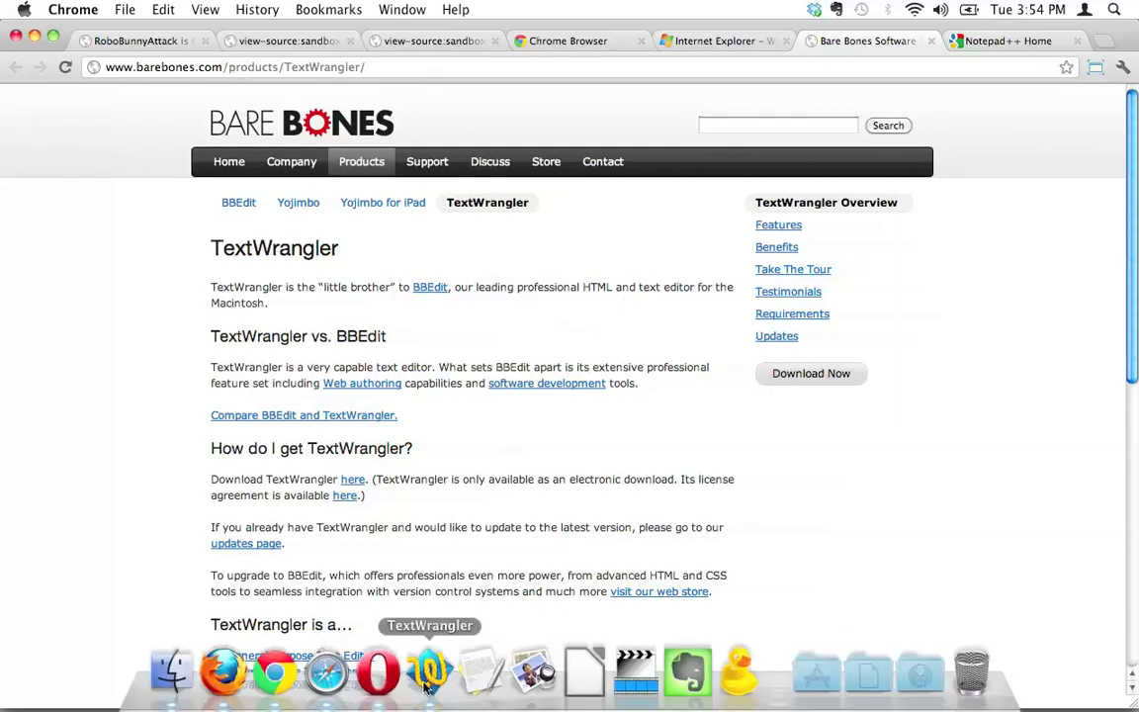
pyautogui.click(429, 672)
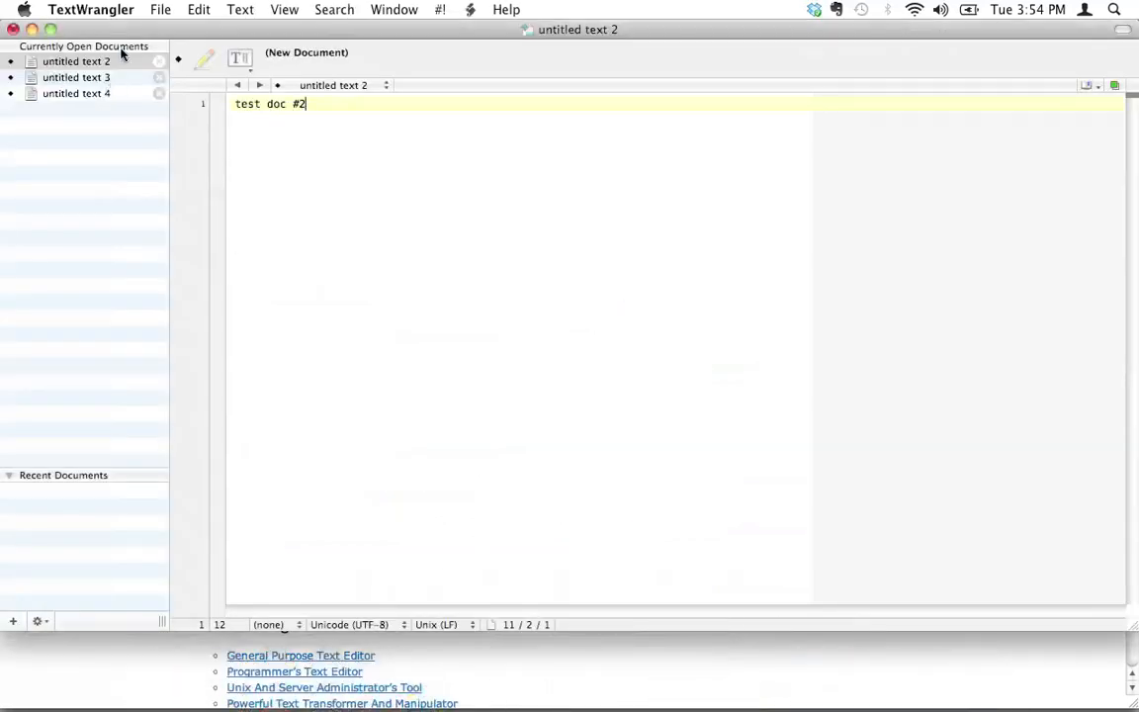
pyautogui.click(76, 77)
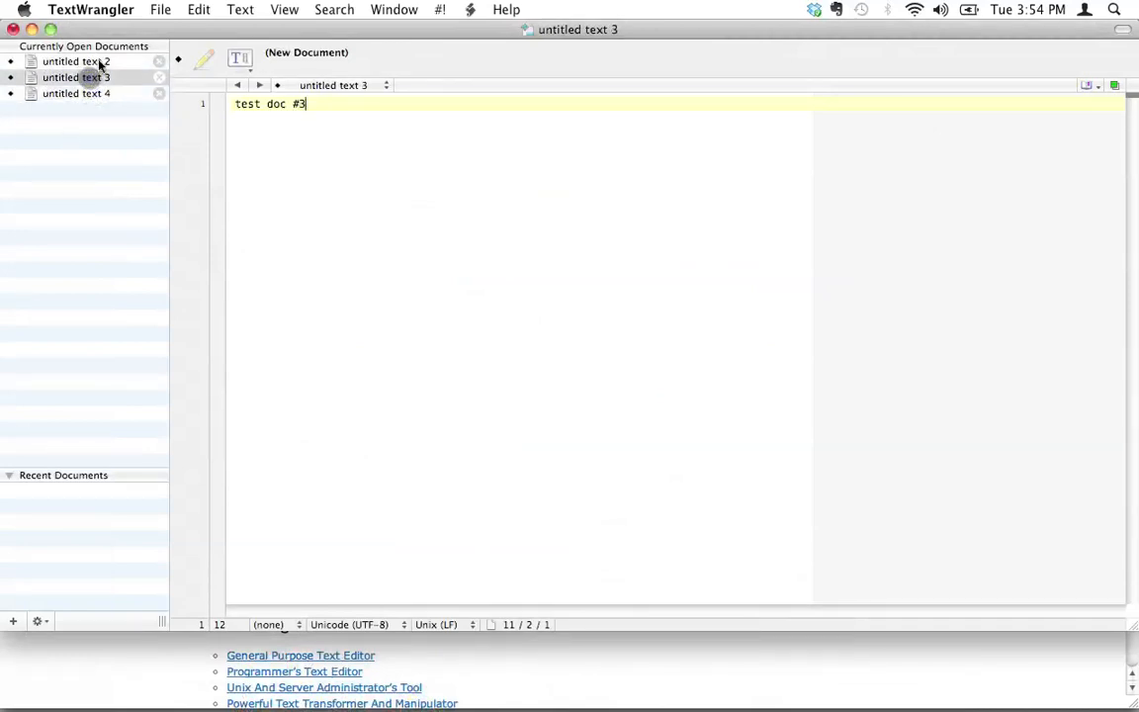
pyautogui.click(75, 93)
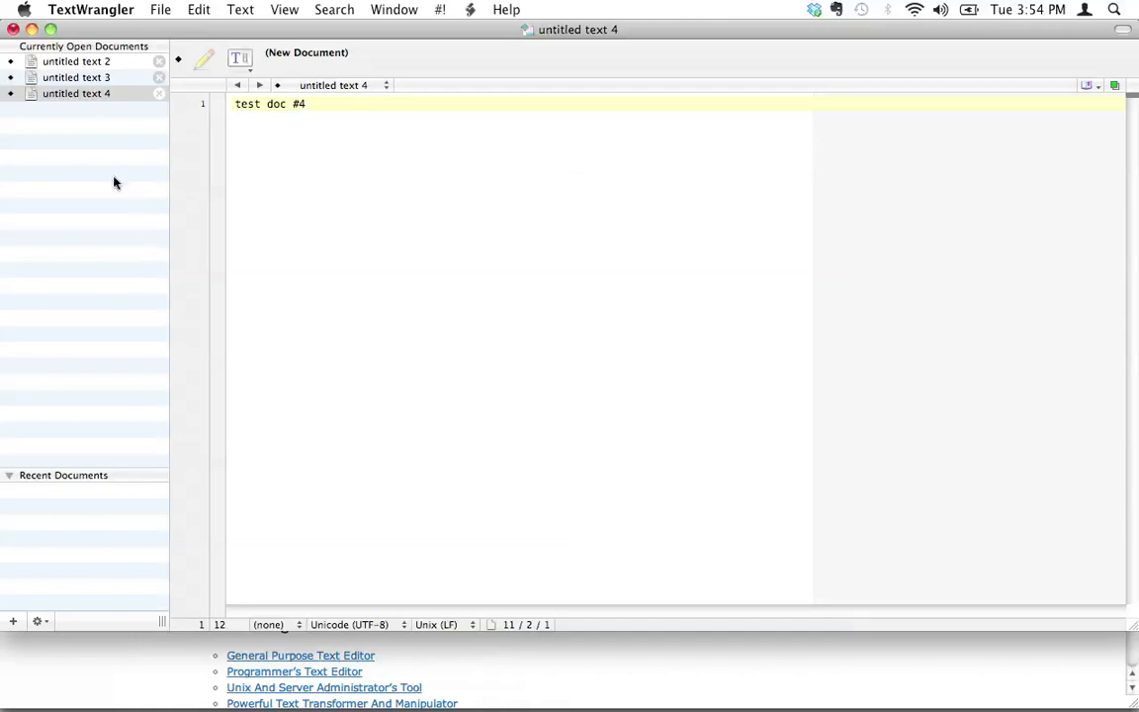
pyautogui.moveTo(111, 190)
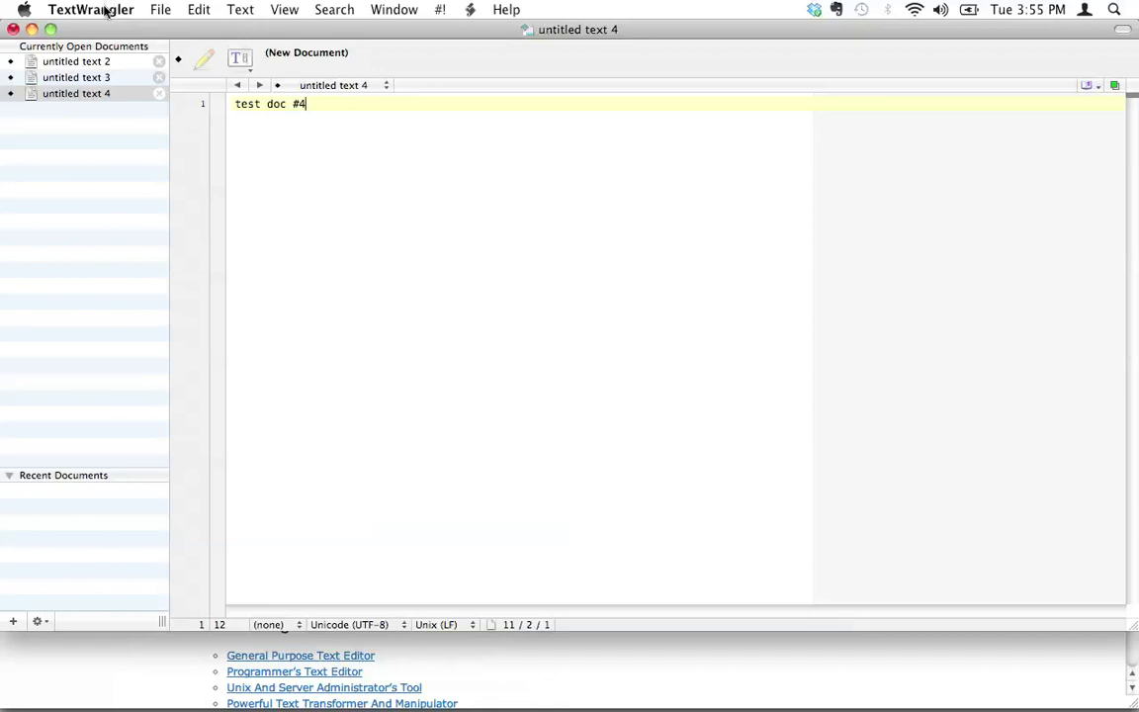
pyautogui.press('cmd+tab')
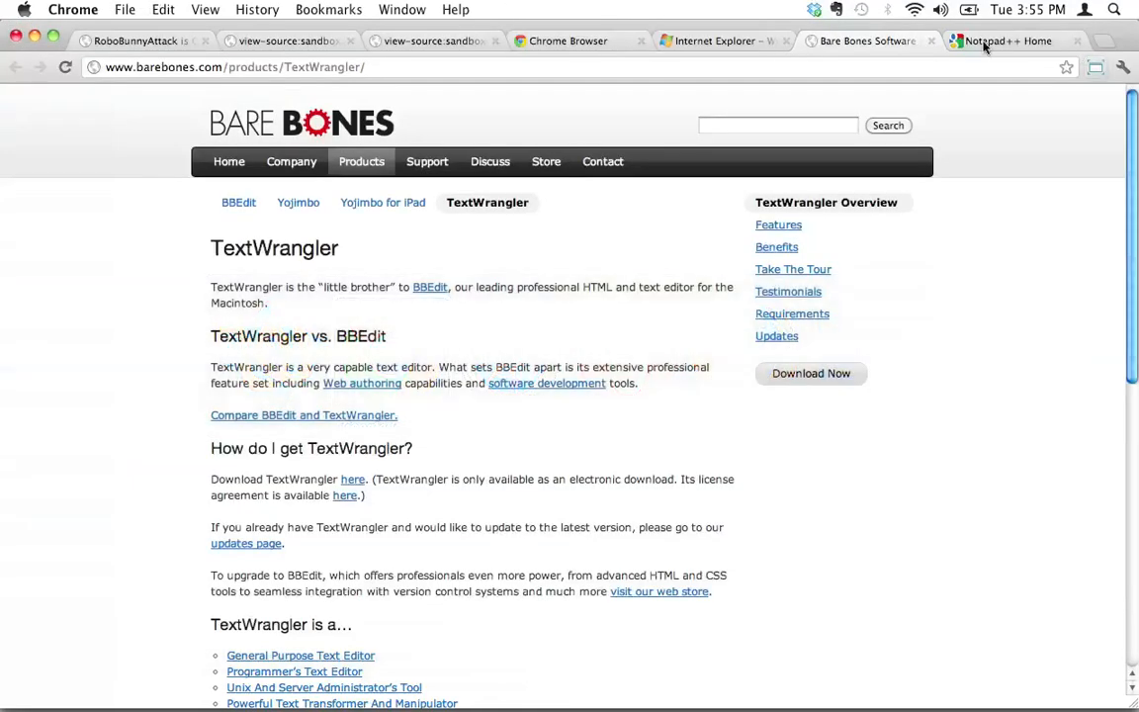
# Show the Notepad++ tab with its home page News and About sections
pyautogui.click(1001, 39)
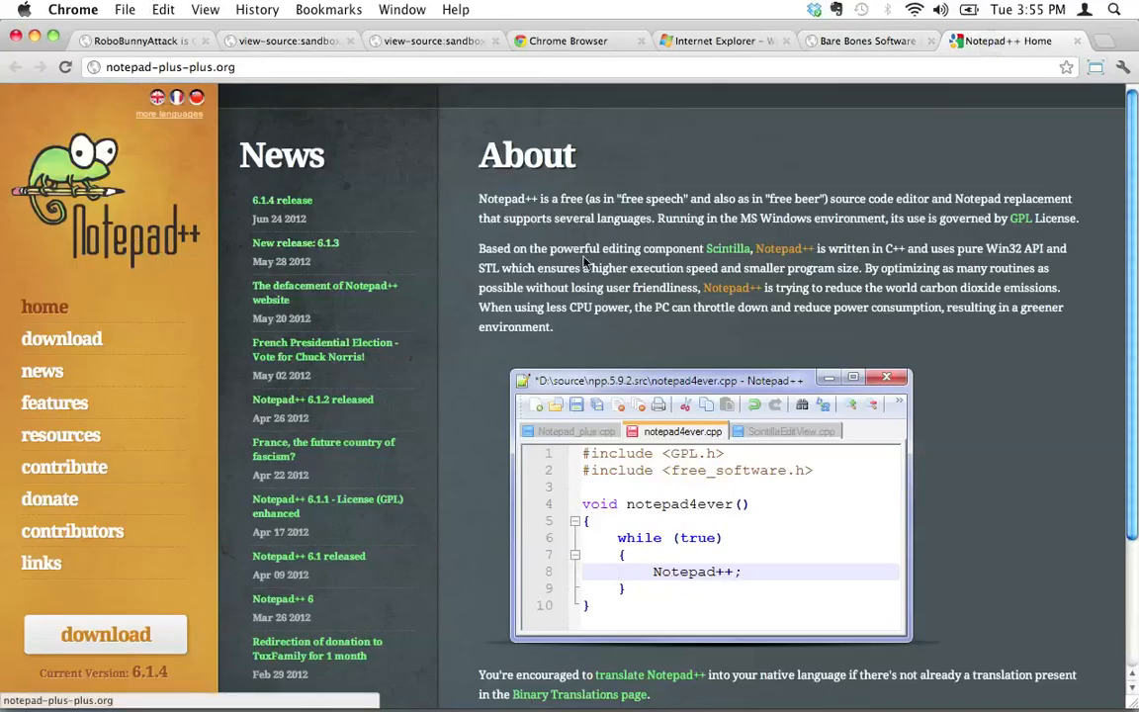
pyautogui.moveTo(550, 237)
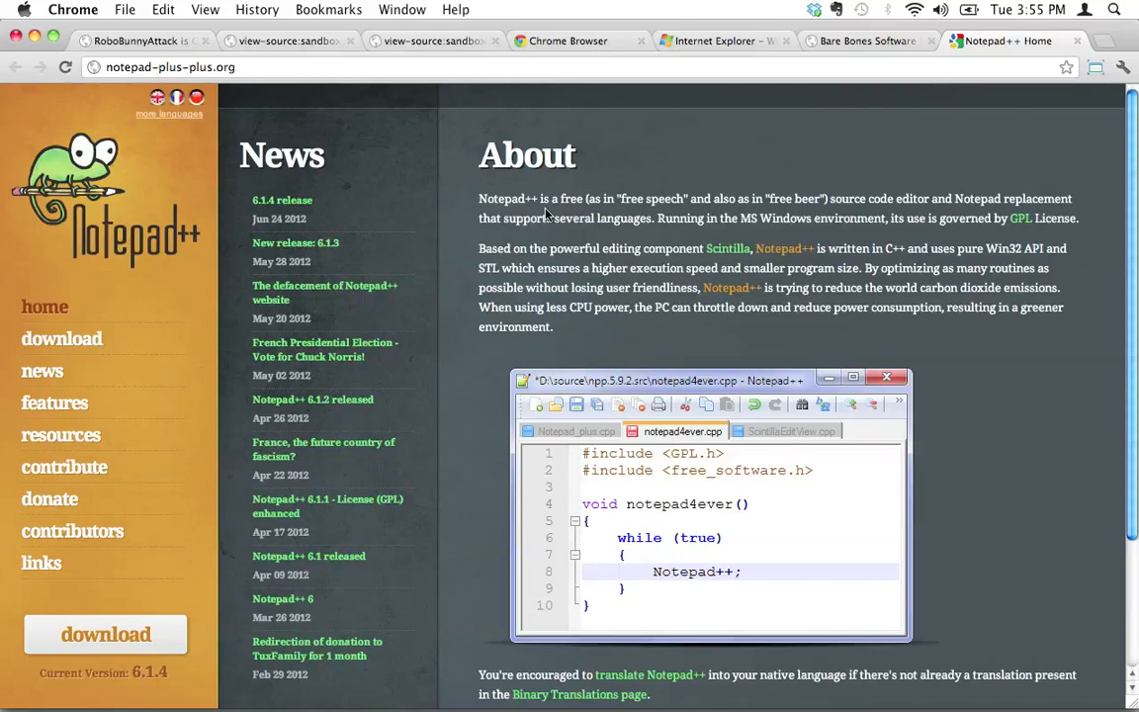
pyautogui.moveTo(584, 216)
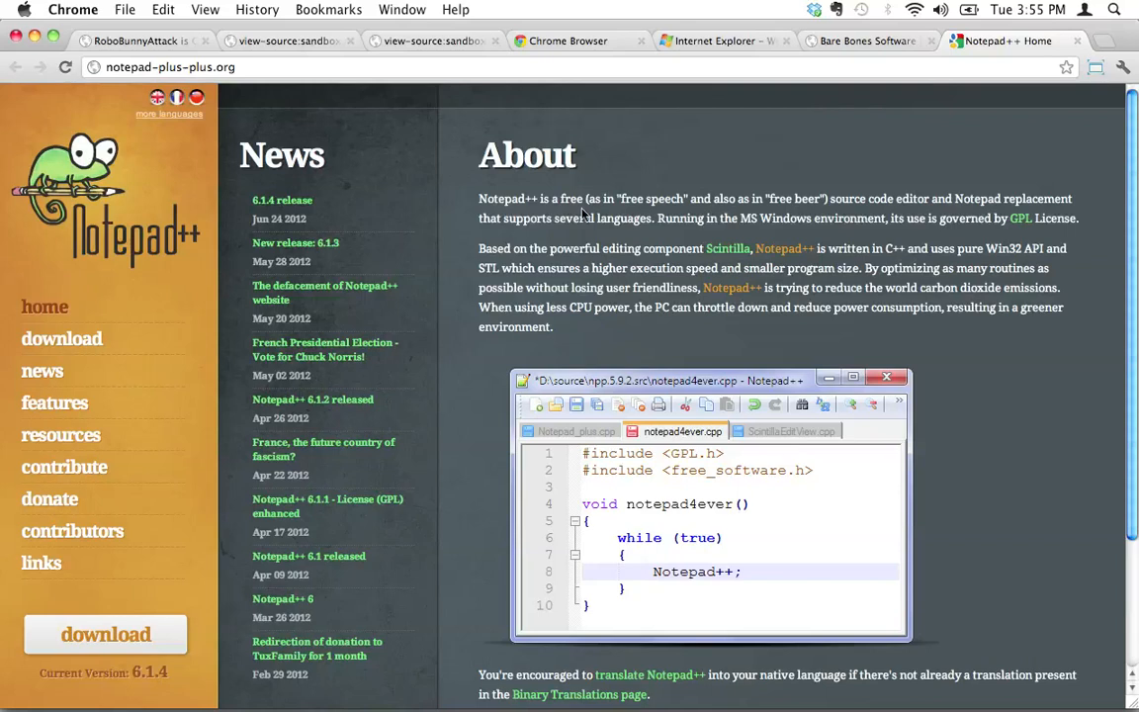
pyautogui.moveTo(376, 166)
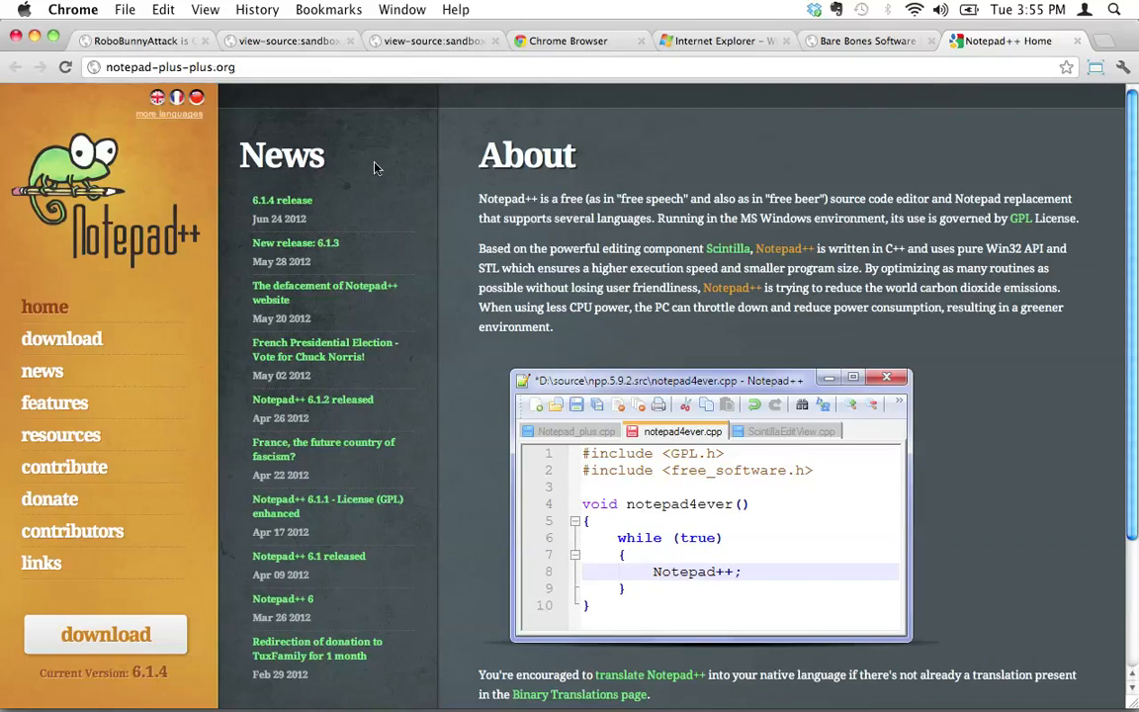
pyautogui.moveTo(617, 225)
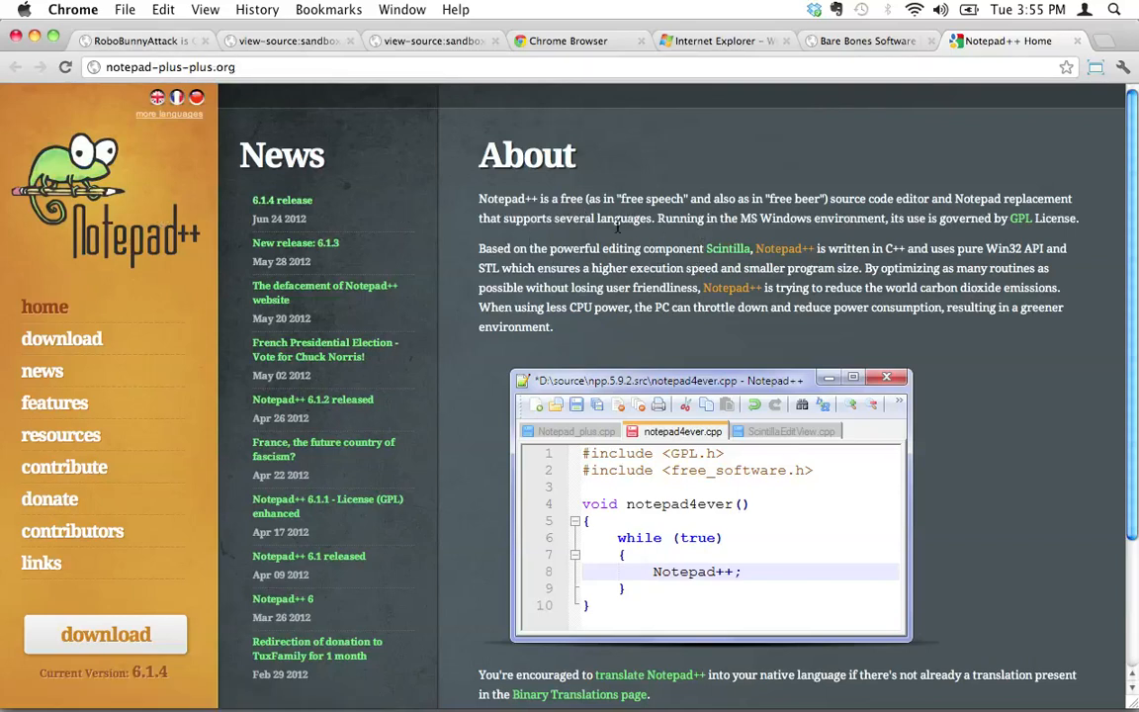
pyautogui.moveTo(597, 241)
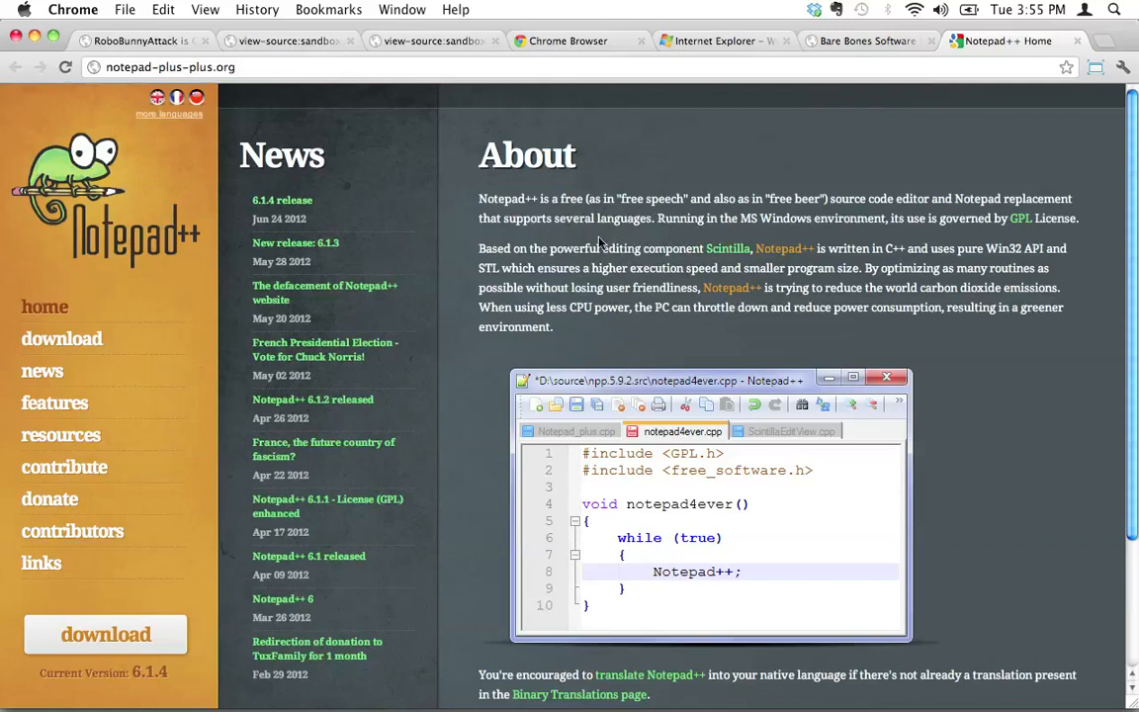